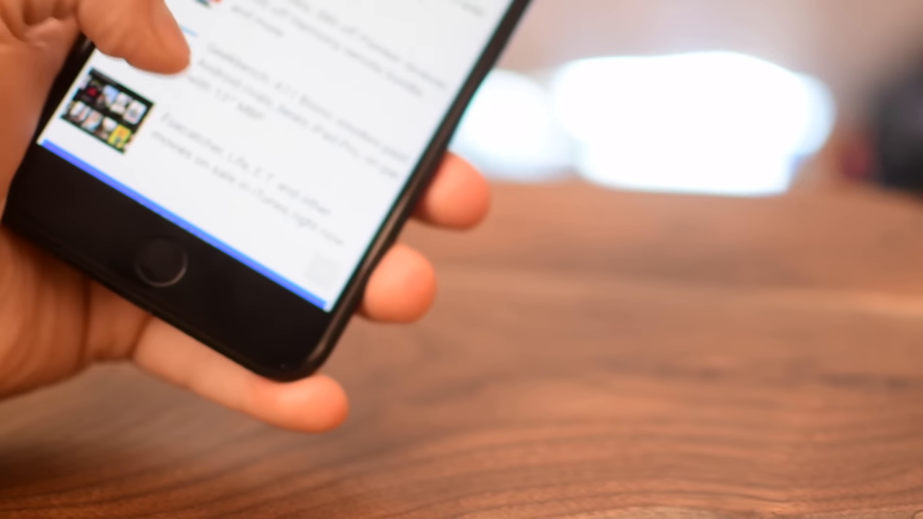
scroll("down", 3)
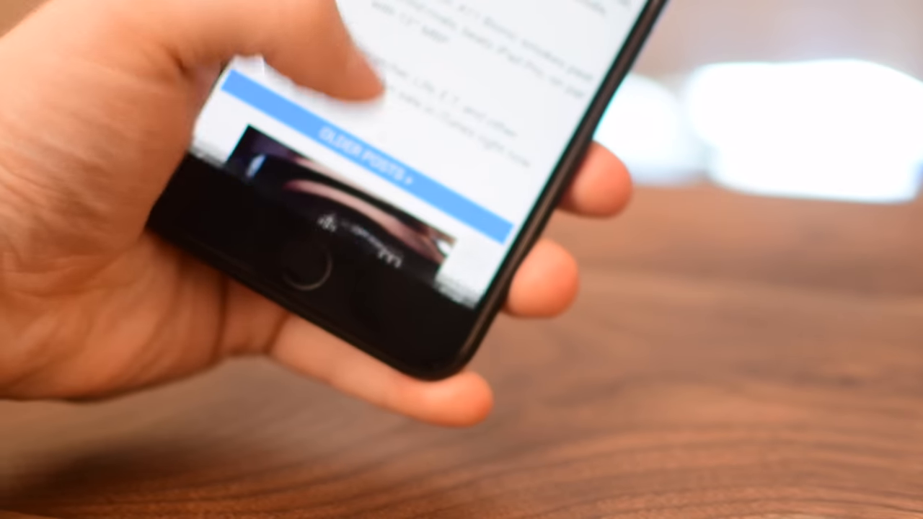